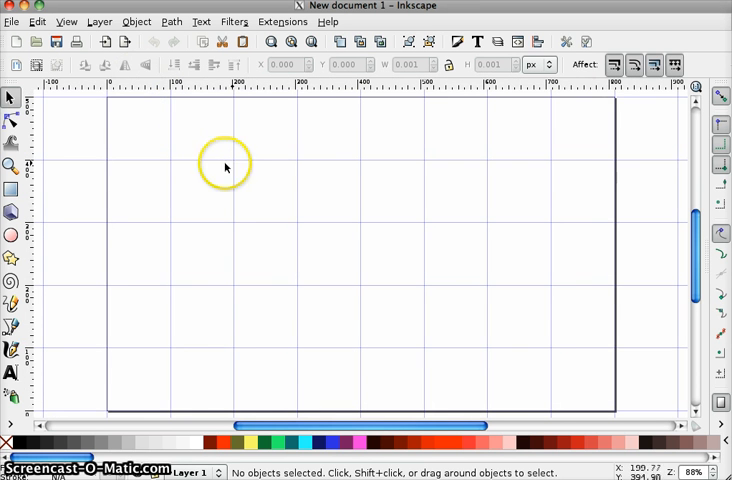
# Set the document page size to a custom 500 by 500 px square
pyautogui.click(588, 40)
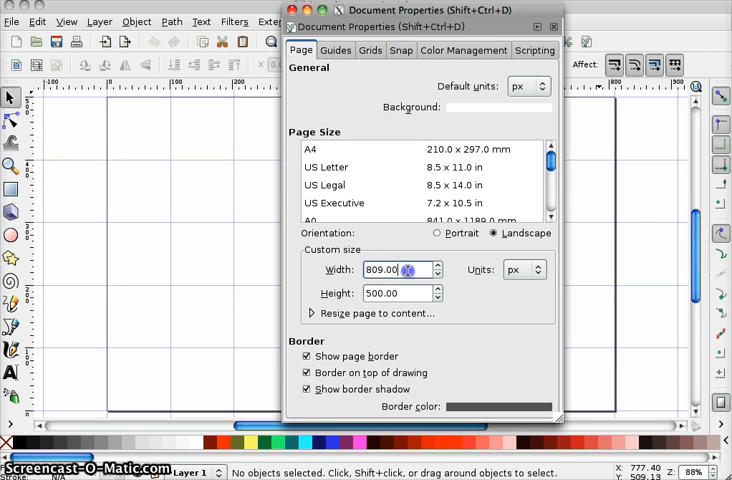
pyautogui.write('500')
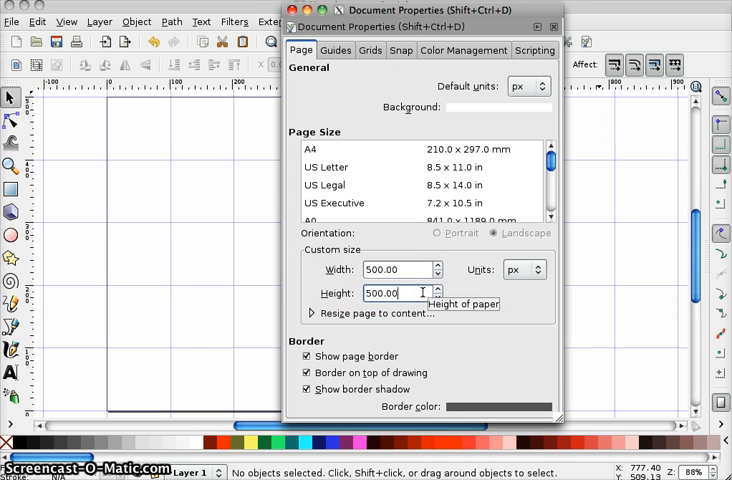
pyautogui.moveTo(416, 144)
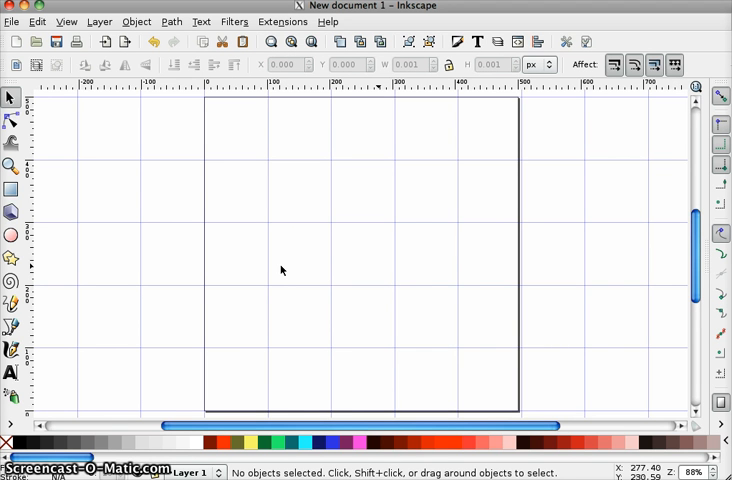
pyautogui.moveTo(80, 118)
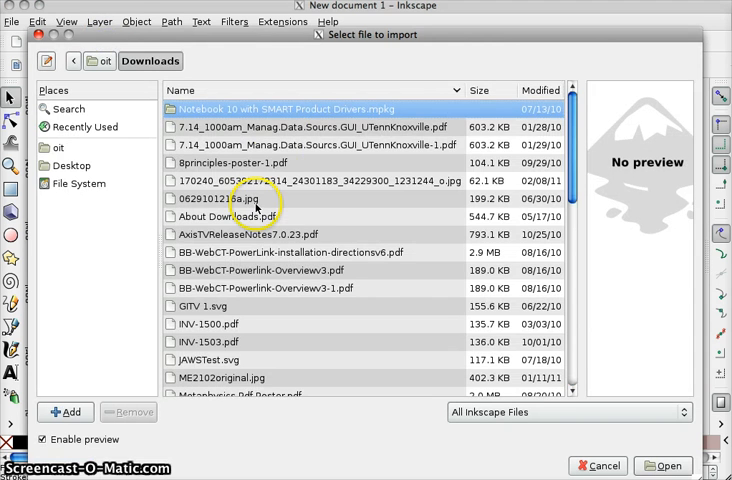
# Import baseball-glove2.jpg from Downloads onto the page as a linked image
pyautogui.scroll(-3)
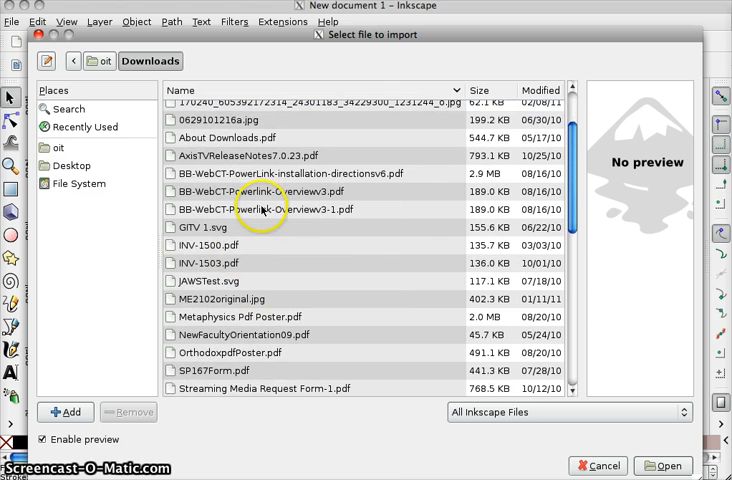
pyautogui.scroll(-3)
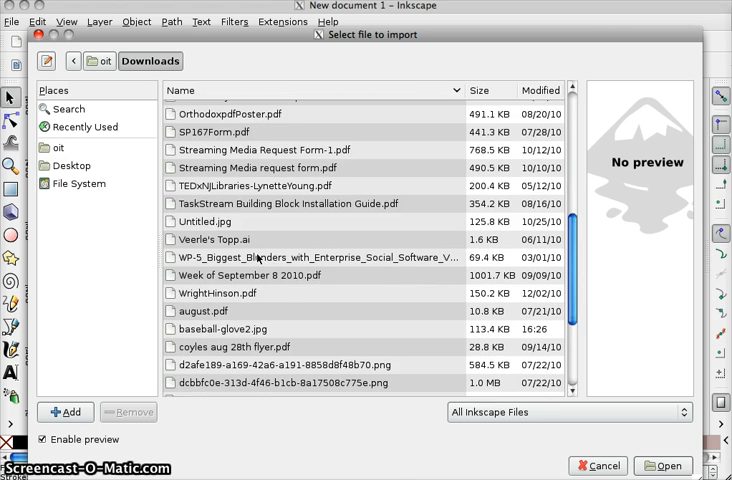
pyautogui.scroll(-3)
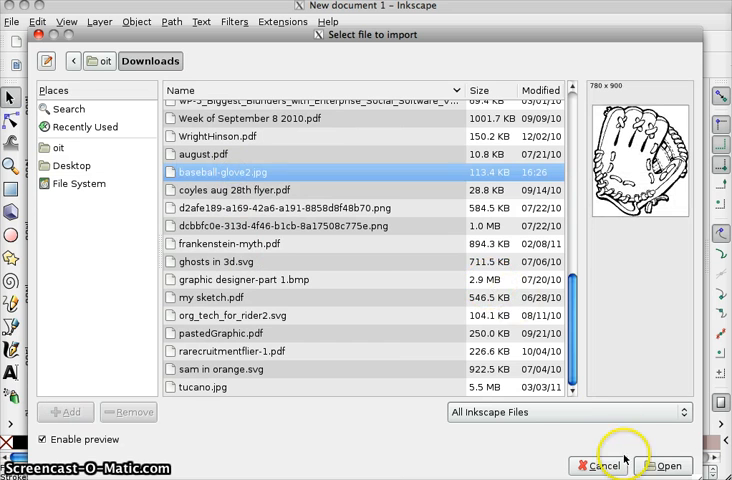
pyautogui.click(664, 464)
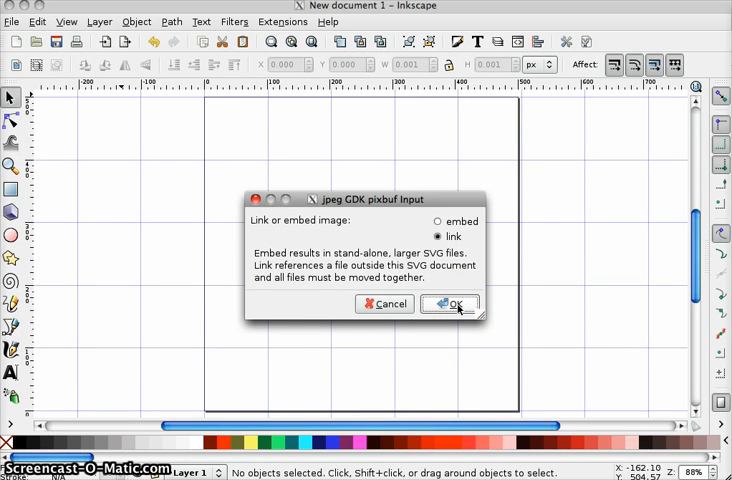
pyautogui.click(448, 304)
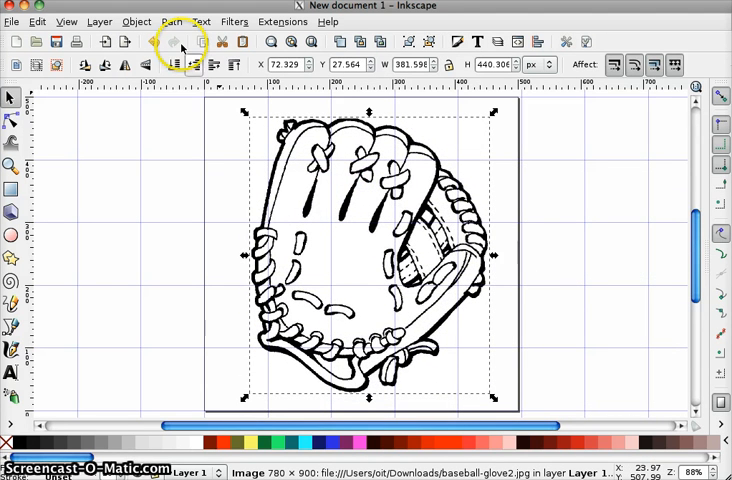
pyautogui.moveTo(180, 42)
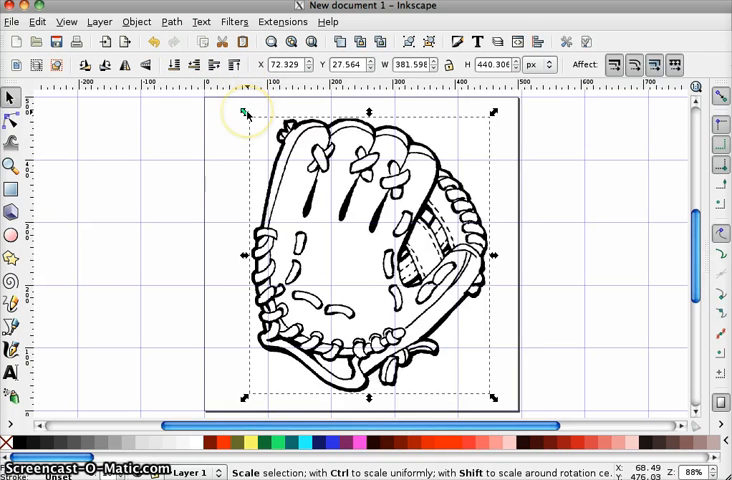
# Scale the glove image up from a corner handle so it covers the square page
pyautogui.moveTo(244, 110); pyautogui.dragTo(238, 108)
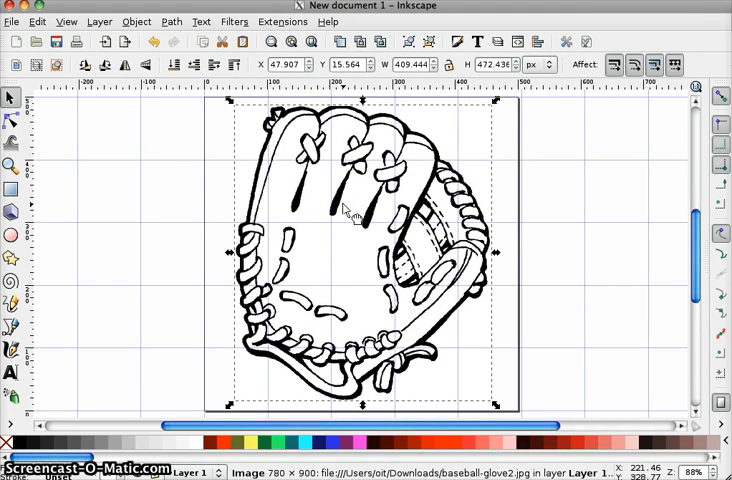
pyautogui.moveTo(172, 20)
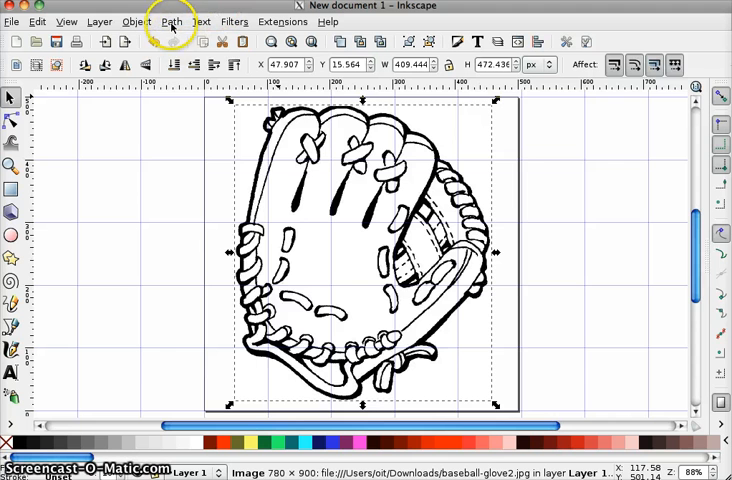
# Trace the glove bitmap into a vector path using the Brightness cutoff mode
pyautogui.click(170, 20)
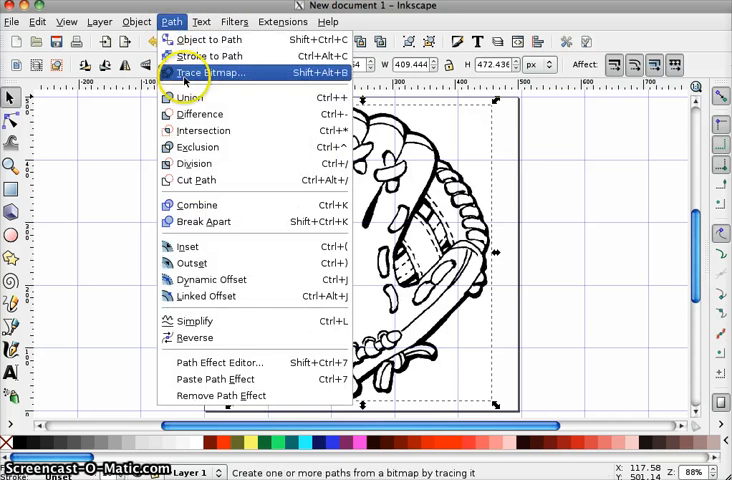
pyautogui.click(202, 72)
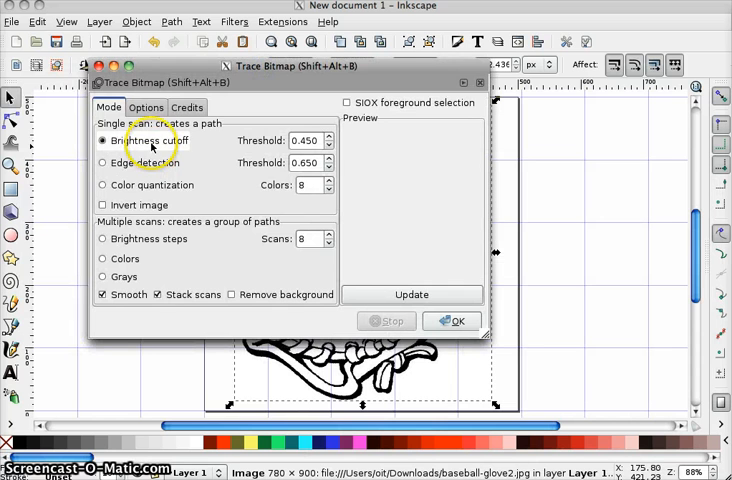
pyautogui.click(410, 294)
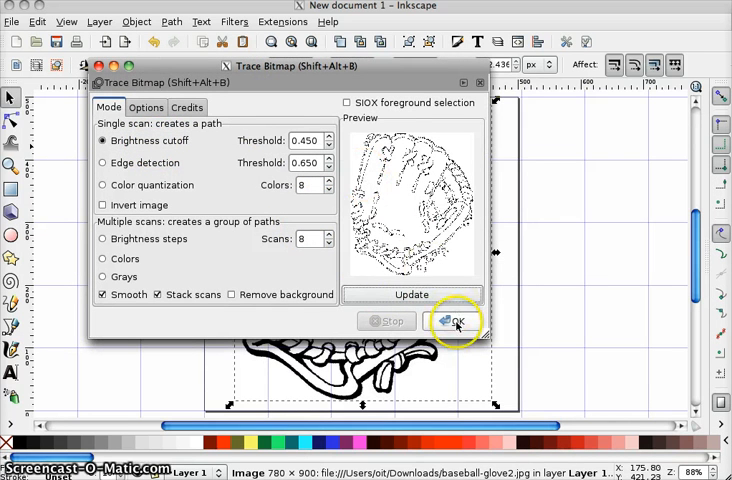
pyautogui.click(452, 320)
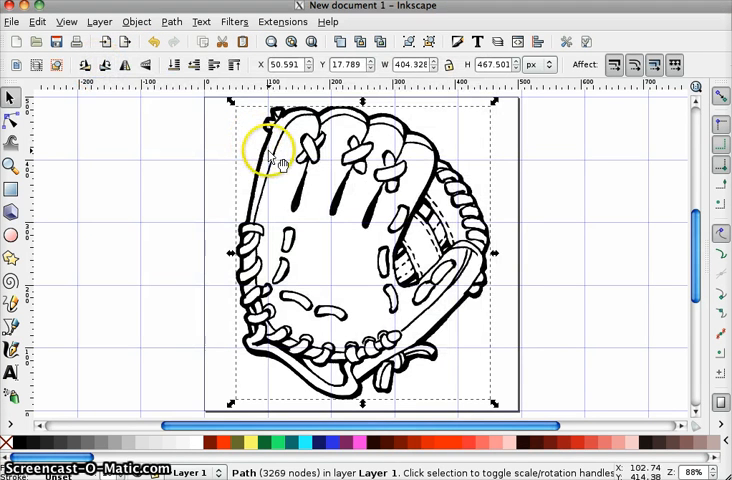
# Move the traced path off the bitmap and delete the original picture
pyautogui.moveTo(280, 164); pyautogui.dragTo(430, 164)
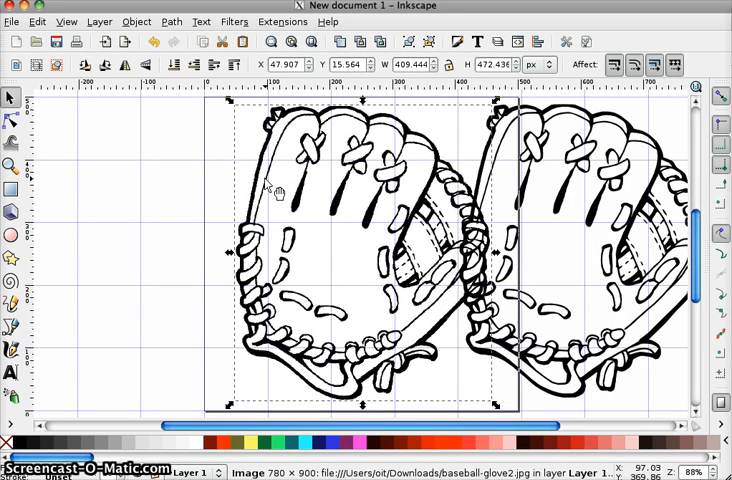
pyautogui.press('Delete')
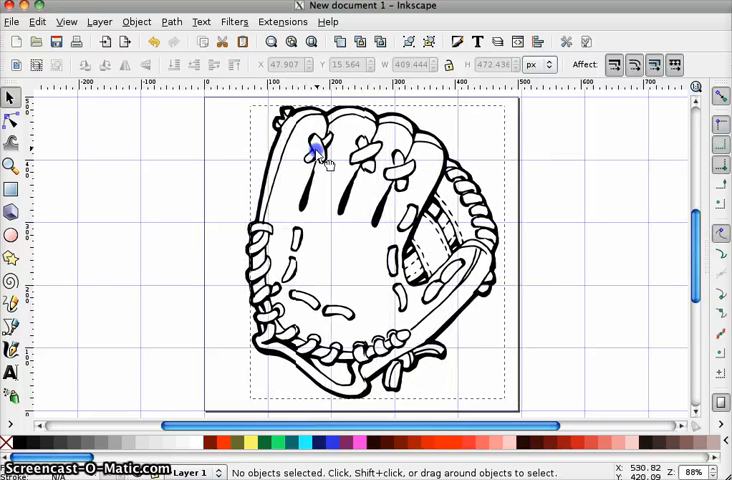
# Select the traced glove path and apply Path > Outset to thicken its black lines
pyautogui.click(316, 152)
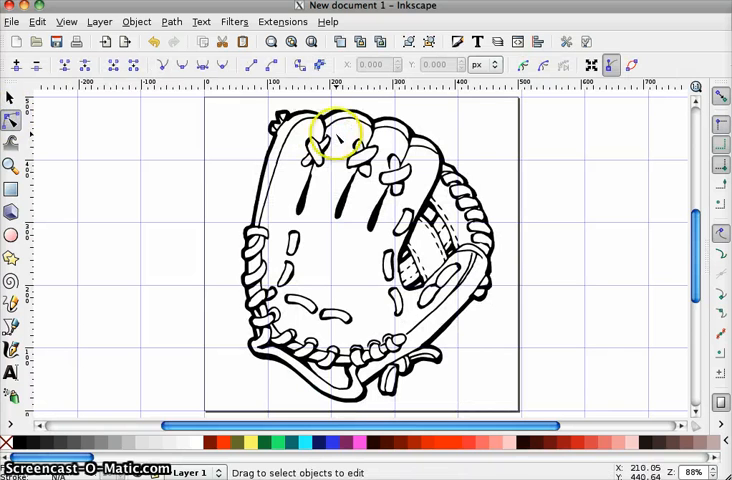
pyautogui.click(12, 120)
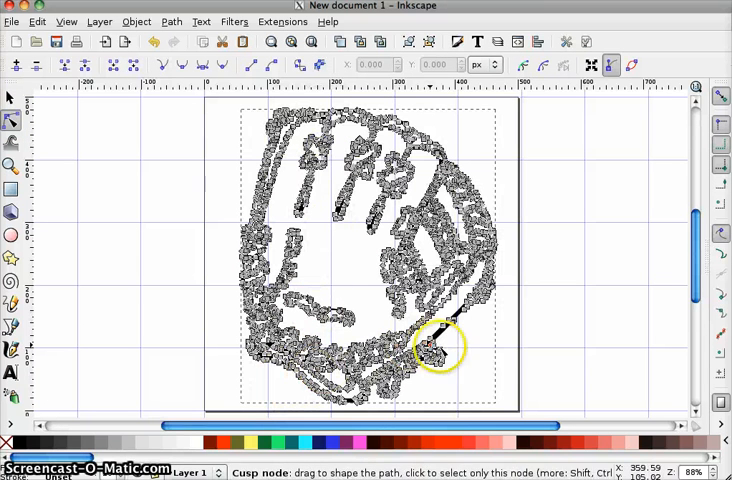
pyautogui.click(12, 96)
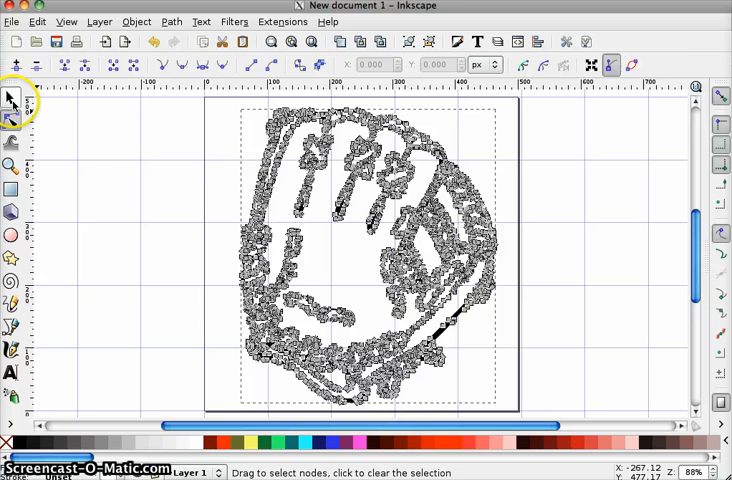
pyautogui.click(12, 98)
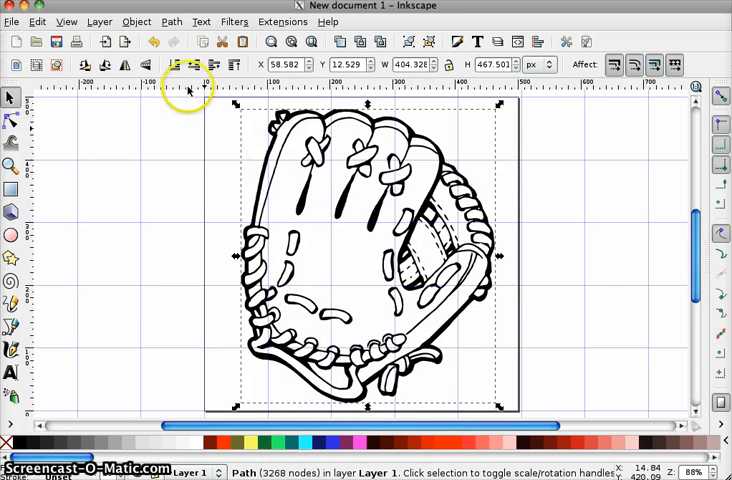
pyautogui.click(172, 20)
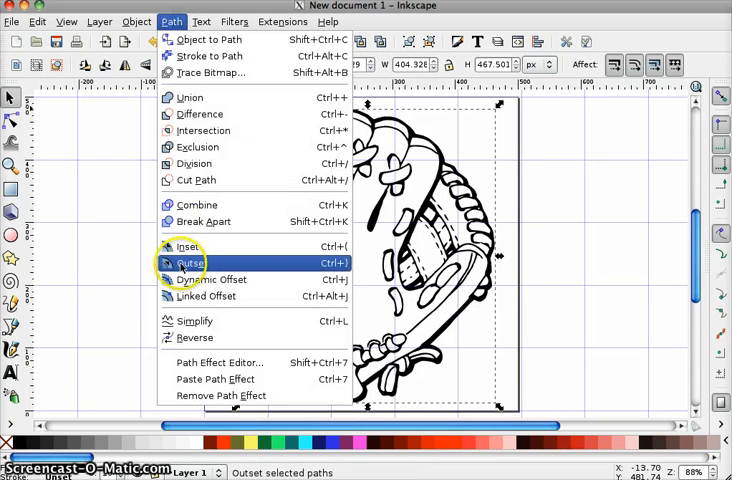
pyautogui.click(188, 264)
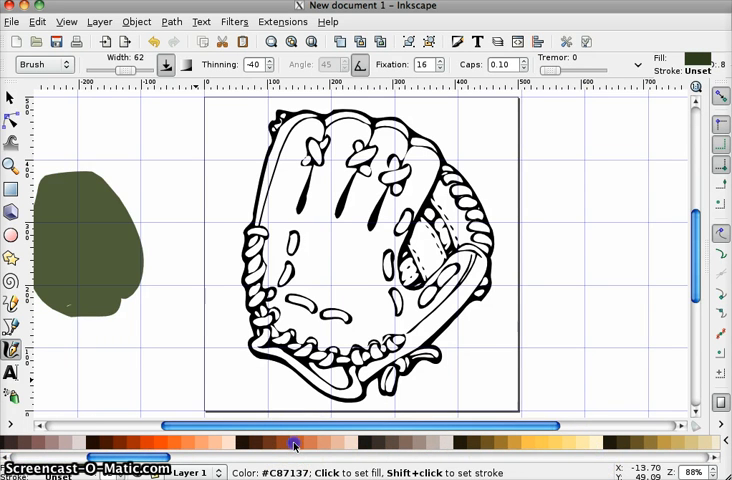
# Paint broad orange calligraphy strokes around the glove's fingers, edges and interior until it is covered
pyautogui.click(292, 444)
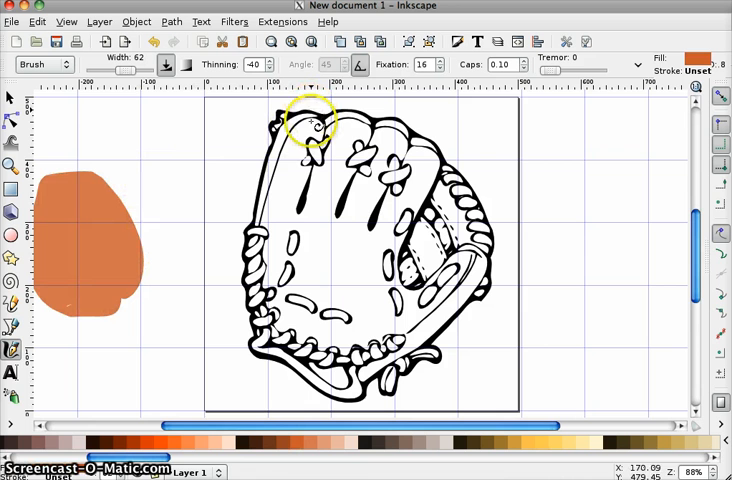
pyautogui.moveTo(300, 116); pyautogui.dragTo(320, 136)
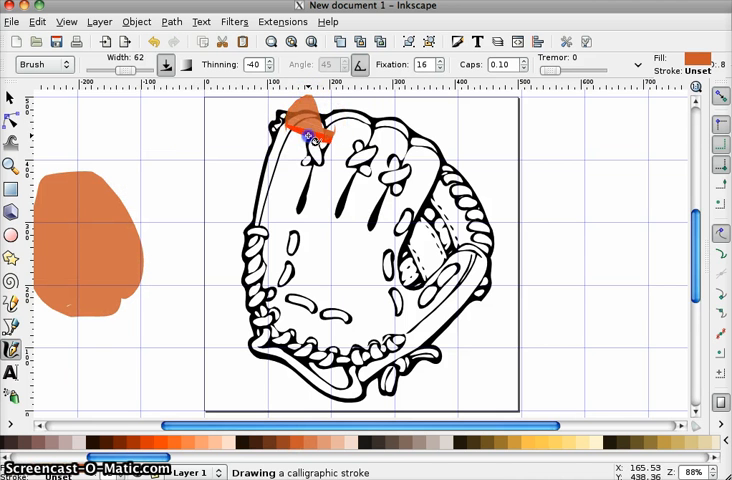
pyautogui.moveTo(304, 136); pyautogui.dragTo(264, 280)
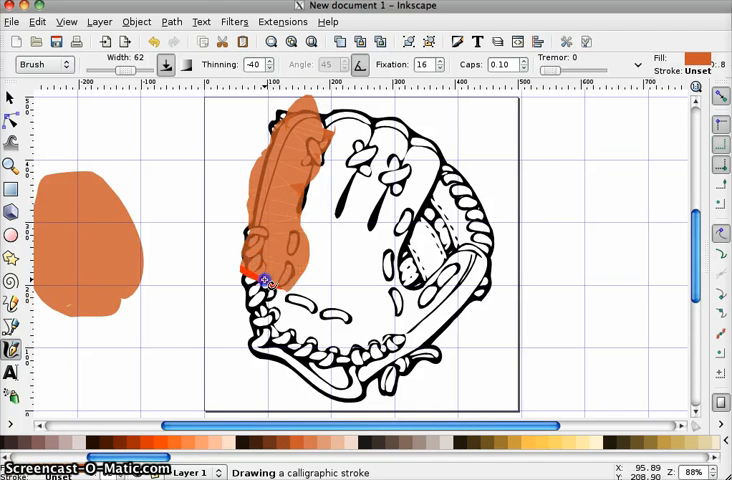
pyautogui.moveTo(264, 280); pyautogui.dragTo(344, 380)
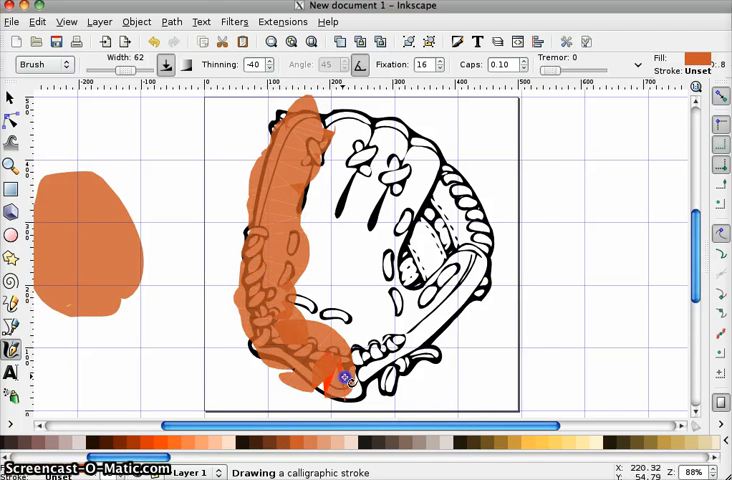
pyautogui.moveTo(340, 380); pyautogui.dragTo(460, 276)
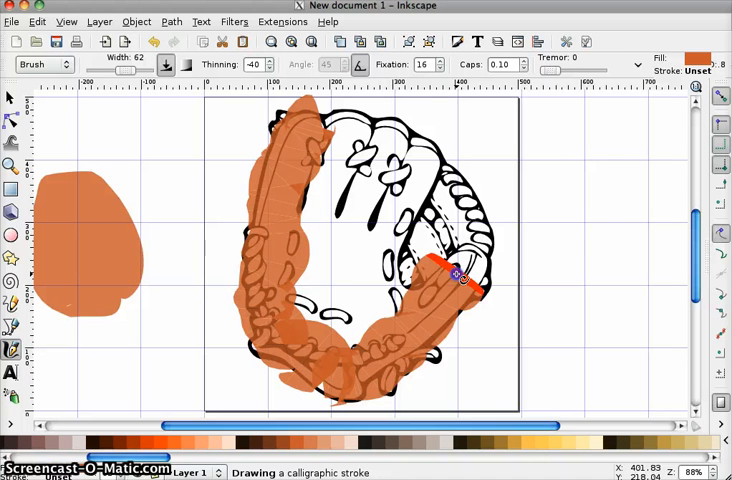
pyautogui.moveTo(460, 276); pyautogui.dragTo(416, 160)
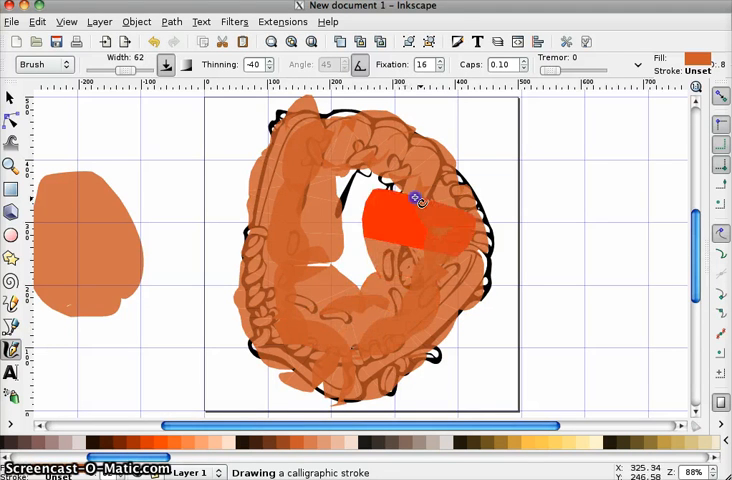
pyautogui.moveTo(418, 200); pyautogui.dragTo(324, 292)
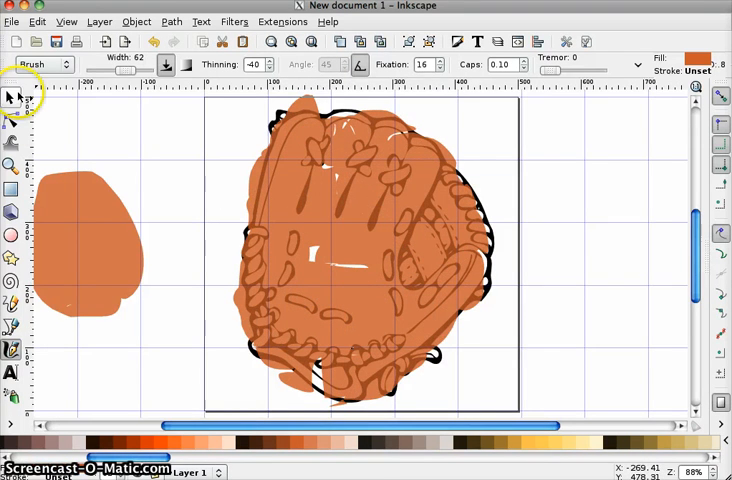
# Lower the orange calligraphy strokes to the bottom so the black outline sits on top
pyautogui.click(12, 96)
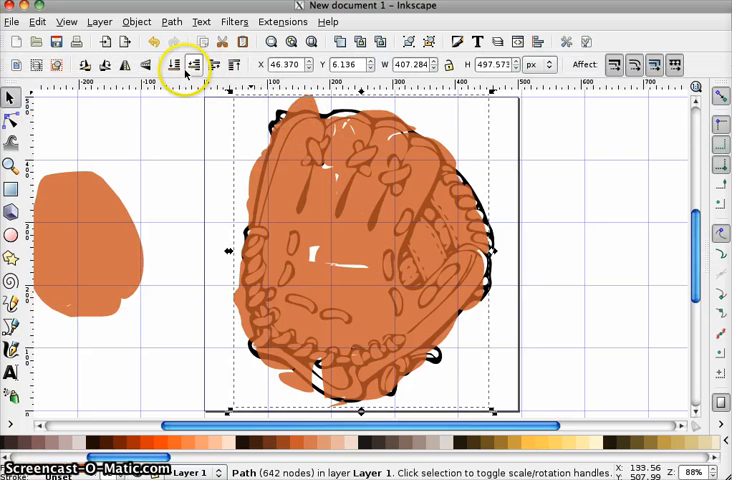
pyautogui.click(174, 64)
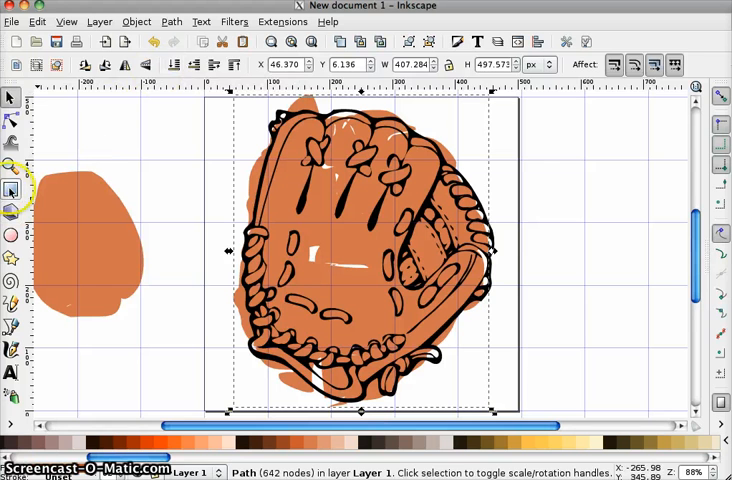
# Draw a green rectangle covering the page and lower it to the bottom as the background
pyautogui.click(12, 188)
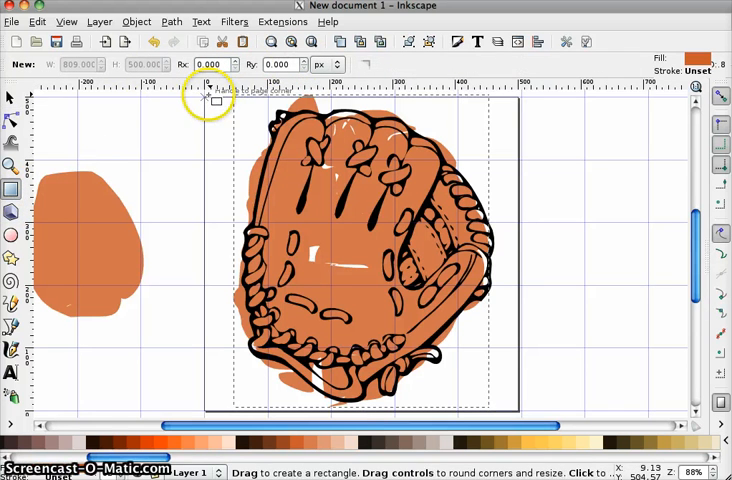
pyautogui.moveTo(208, 100); pyautogui.dragTo(520, 404)
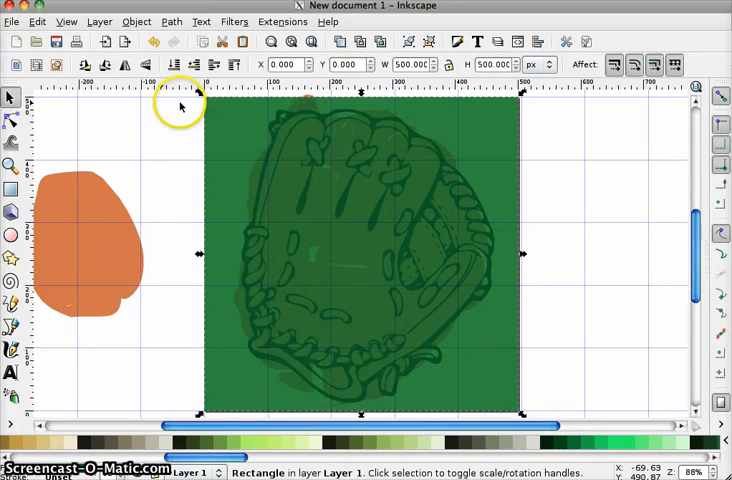
pyautogui.click(172, 64)
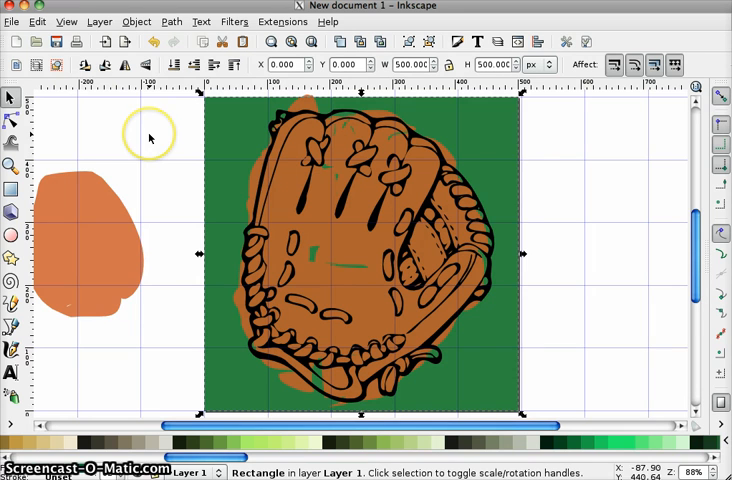
pyautogui.moveTo(110, 362)
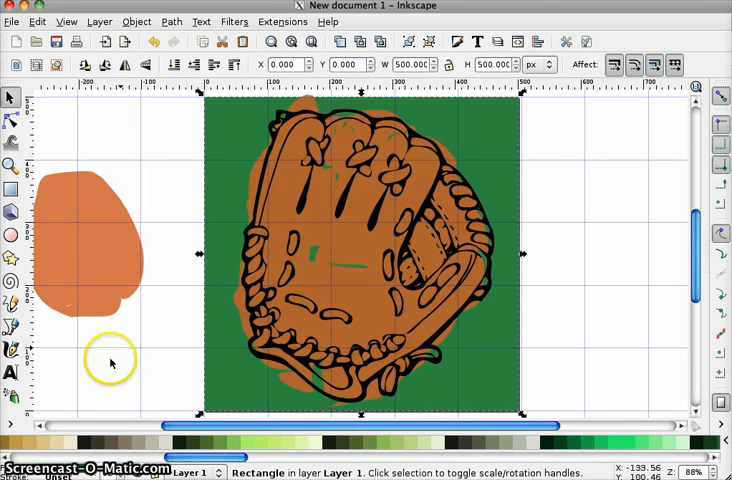